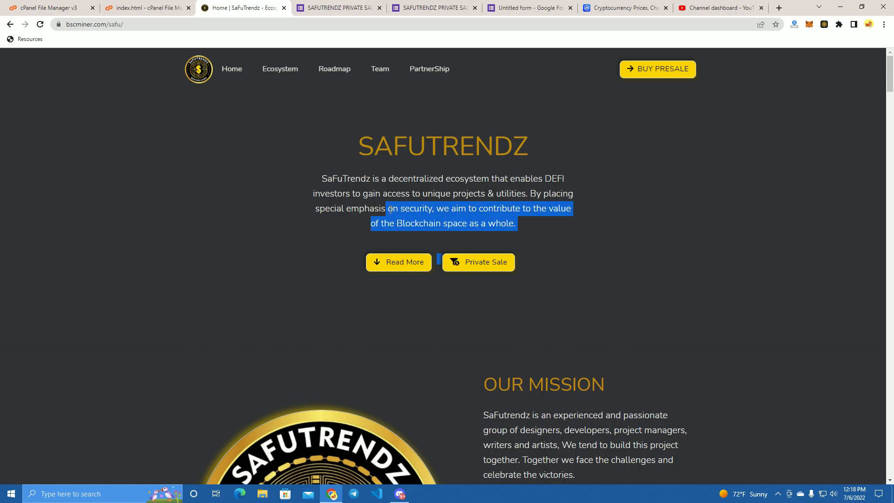
Select all text on the SafuTrendz homepage, then clear the selection
click(332, 188)
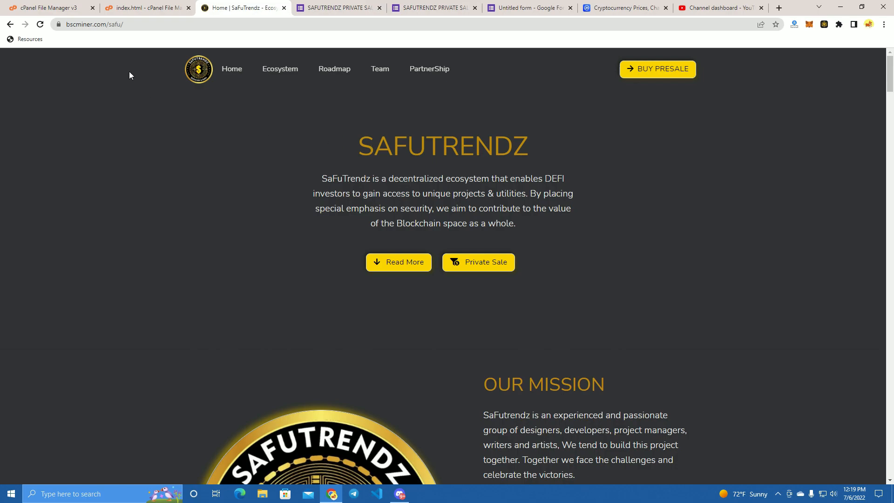
key(ctrl+a)
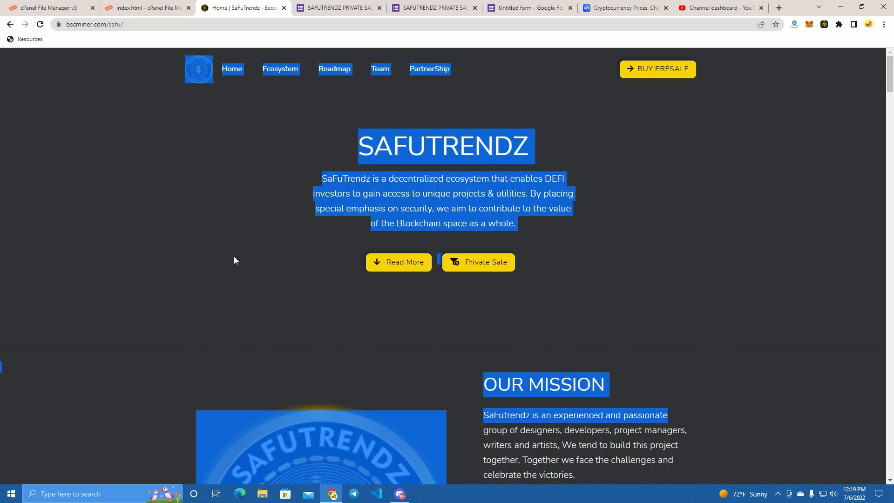
click(254, 137)
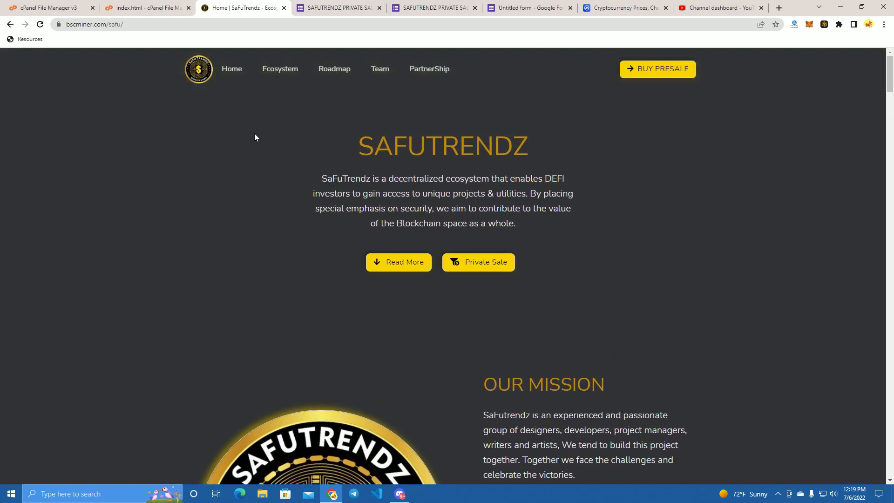
mouse_move(478, 262)
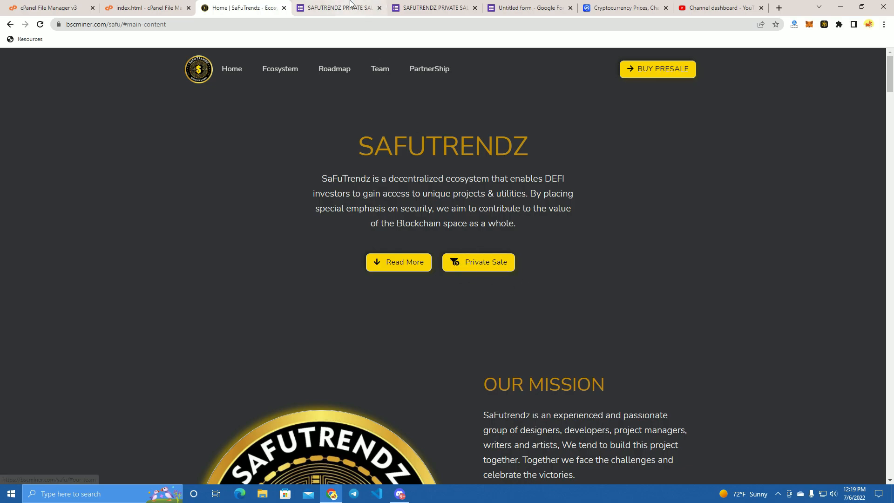
Read the SafuTrendz Private Sale form description and purchase steps down to the Email question
click(336, 7)
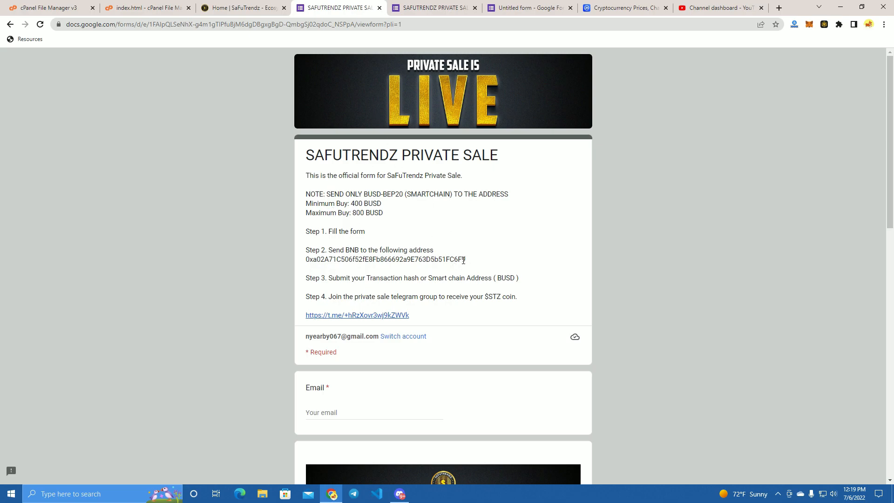
mouse_move(460, 259)
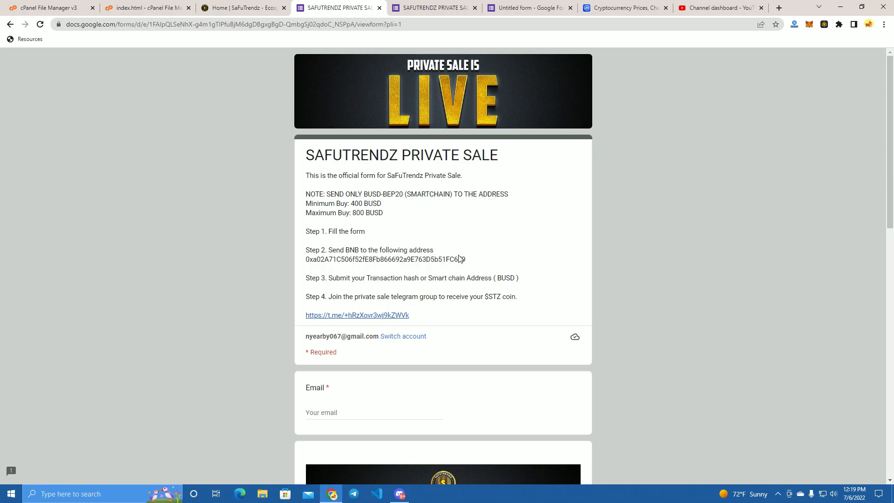
scroll(down, 3)
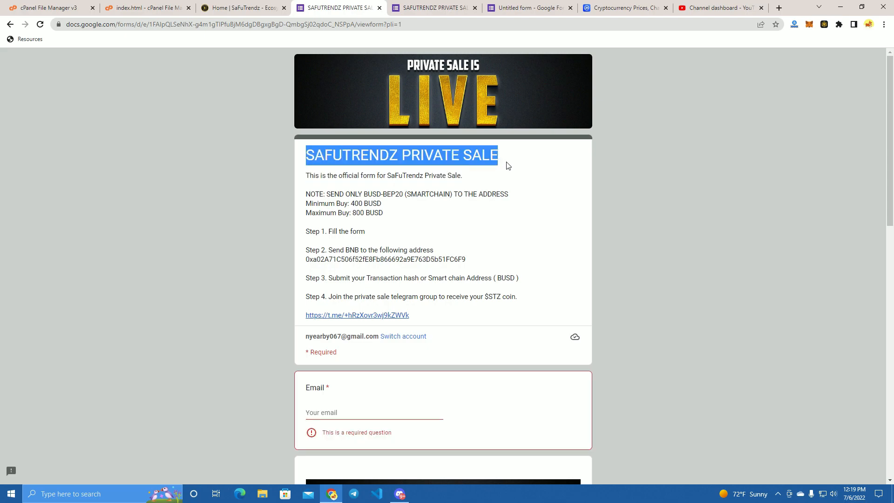
mouse_move(519, 178)
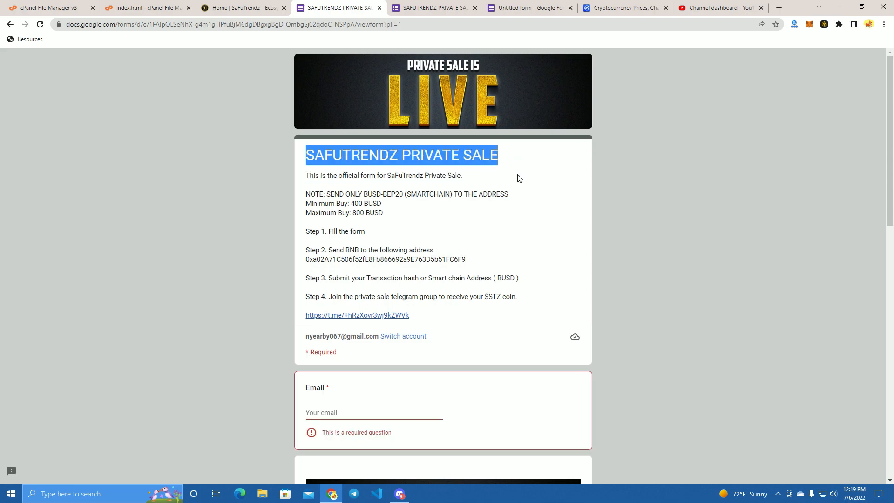
scroll(down, 3)
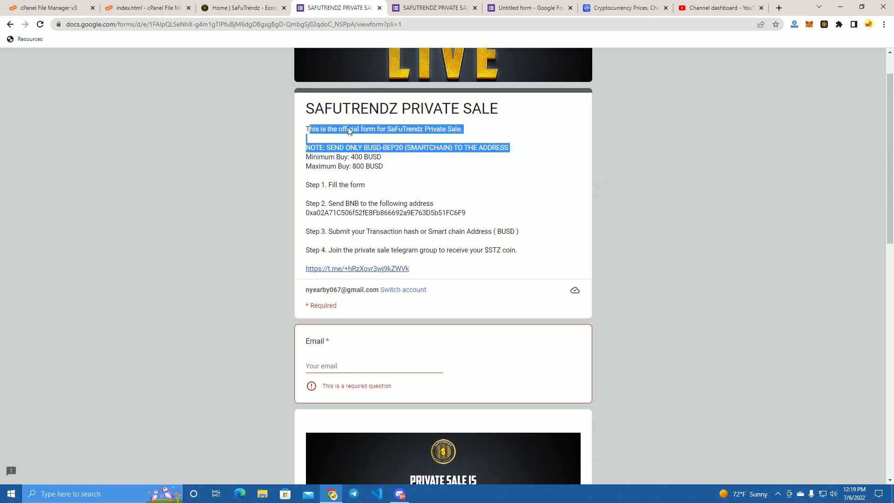
click(566, 159)
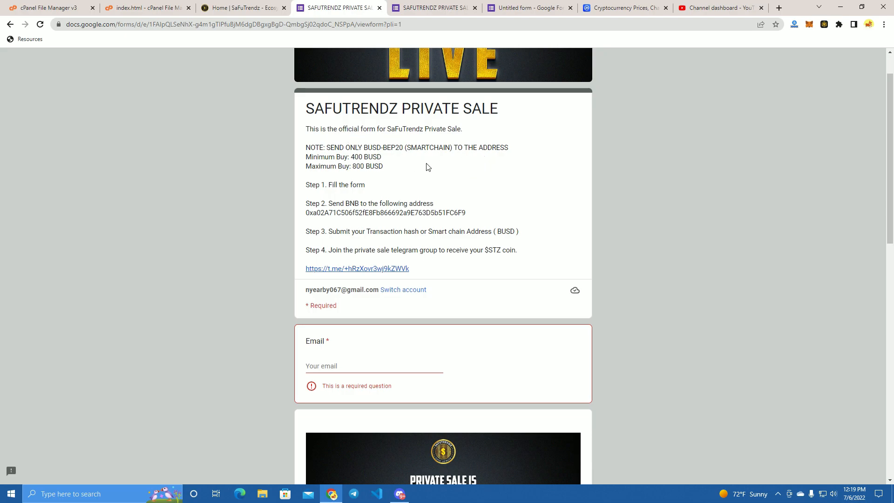
scroll(up, 3)
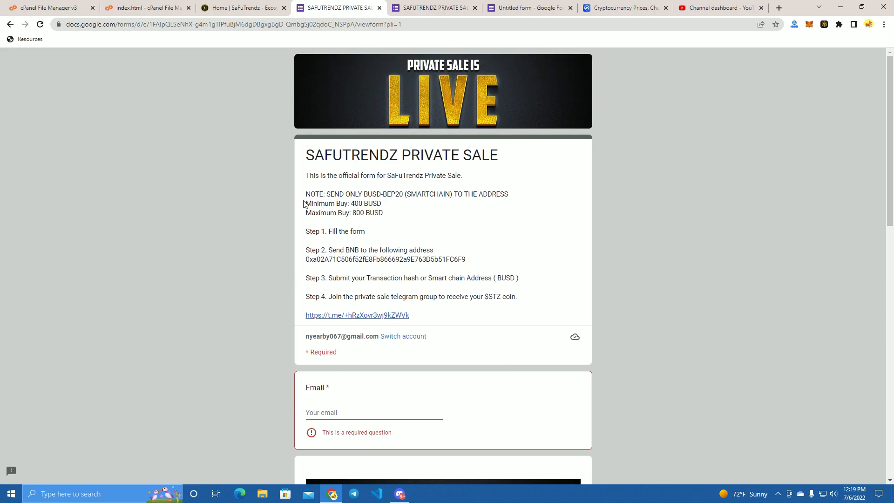
drag(305, 175, 382, 203)
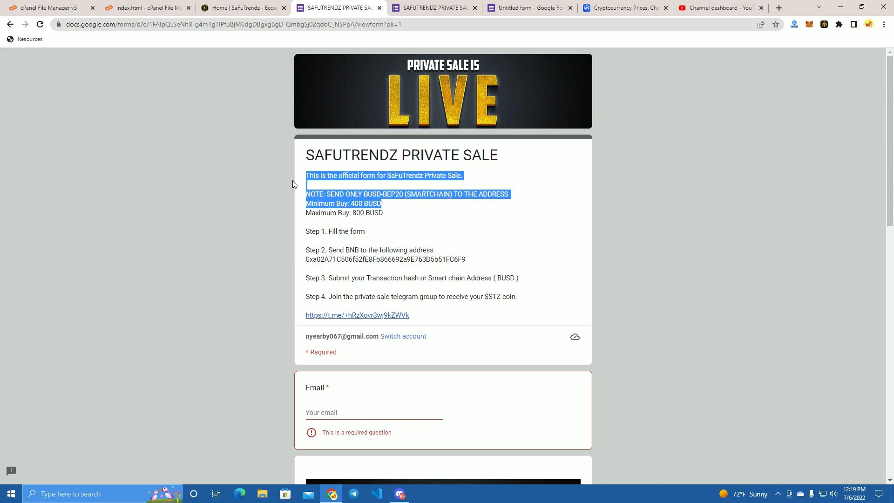
scroll(down, 3)
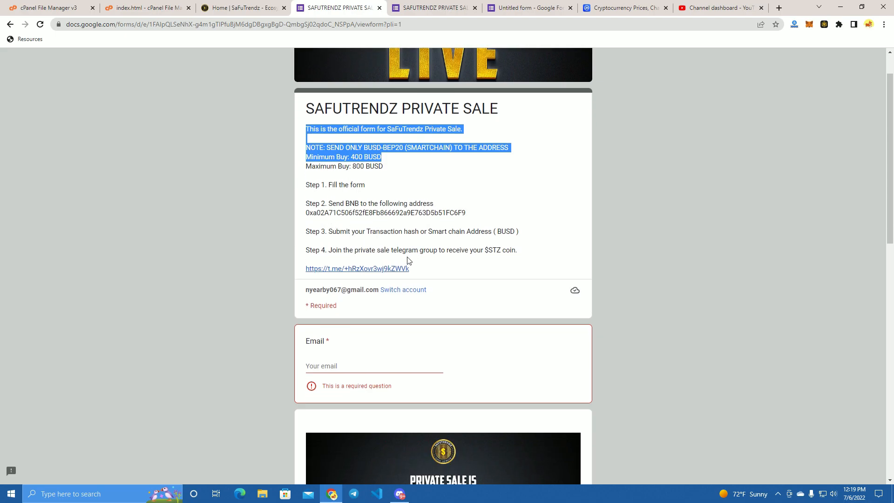
scroll(down, 3)
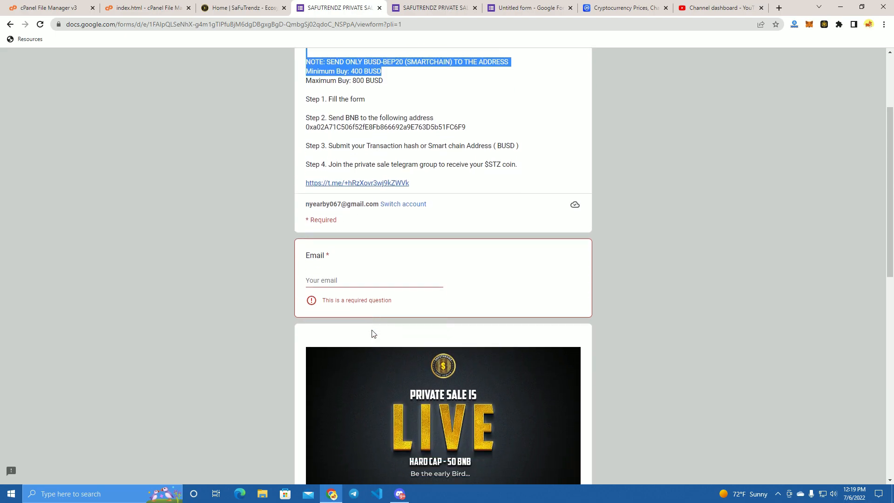
scroll(down, 3)
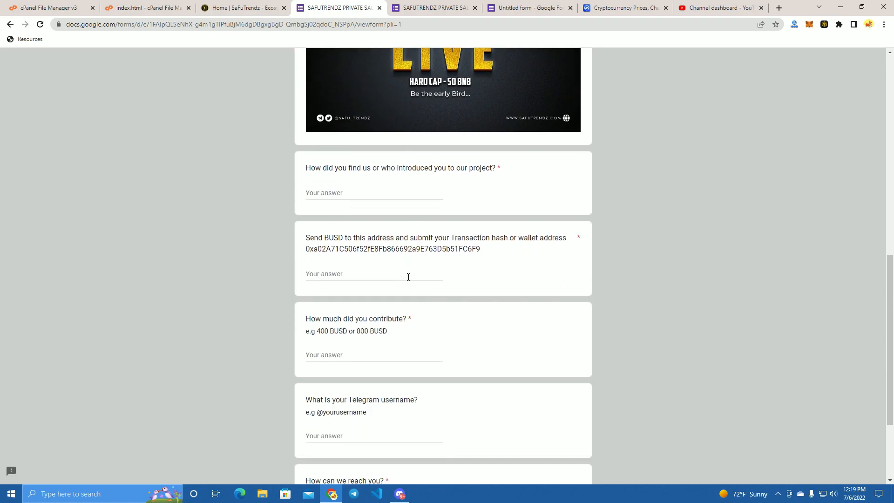
mouse_move(417, 116)
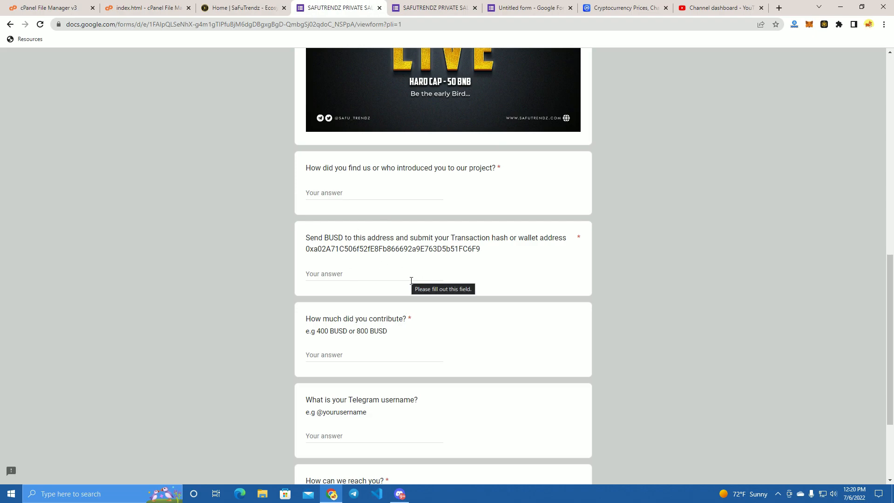
mouse_move(288, 157)
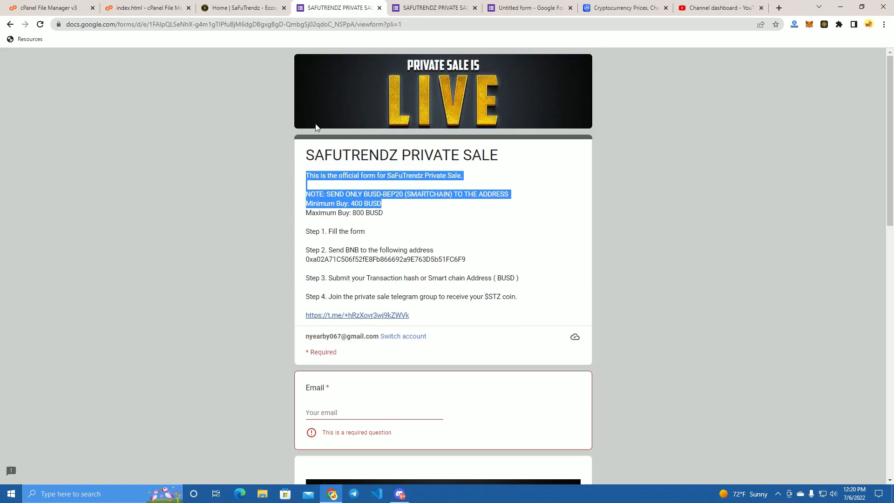
mouse_move(418, 183)
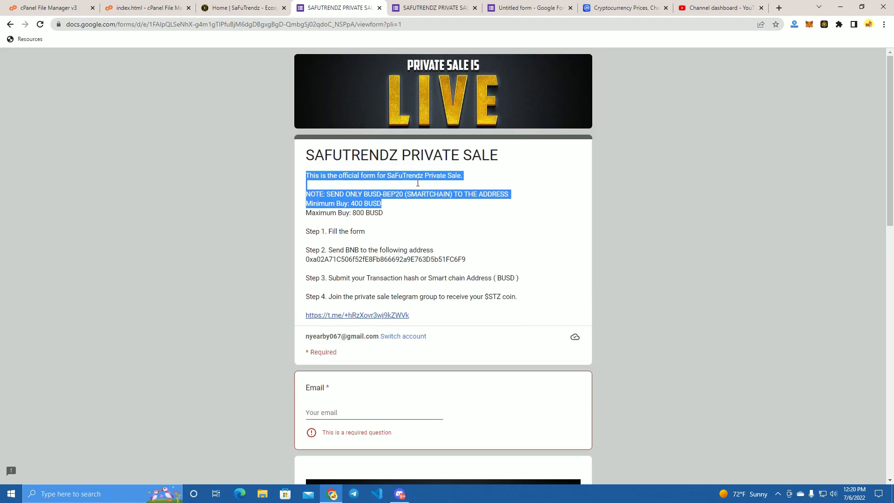
scroll(down, 3)
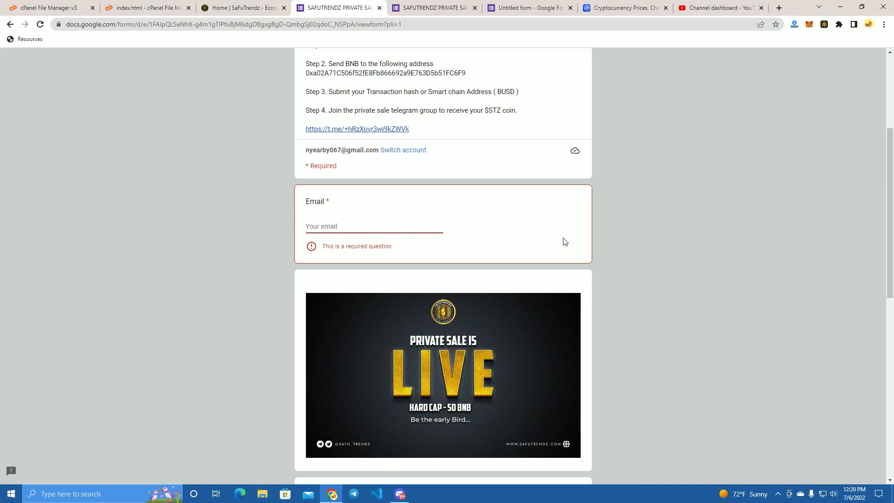
scroll(up, 3)
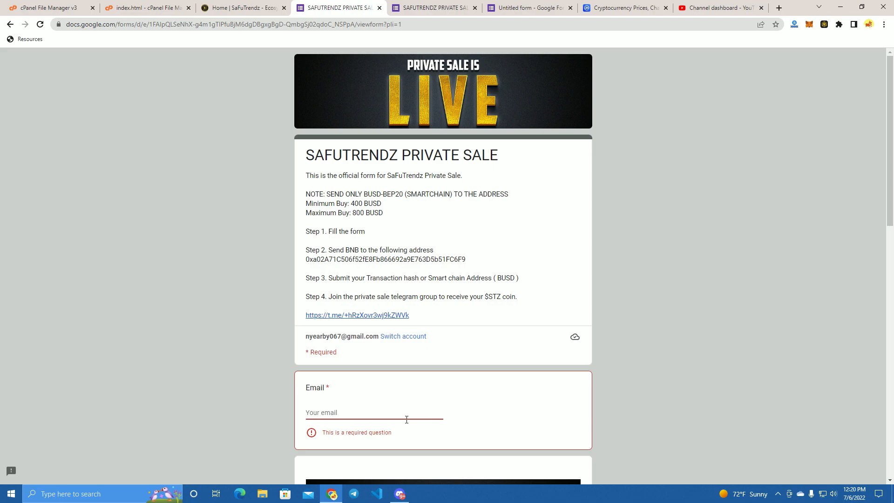
mouse_move(493, 356)
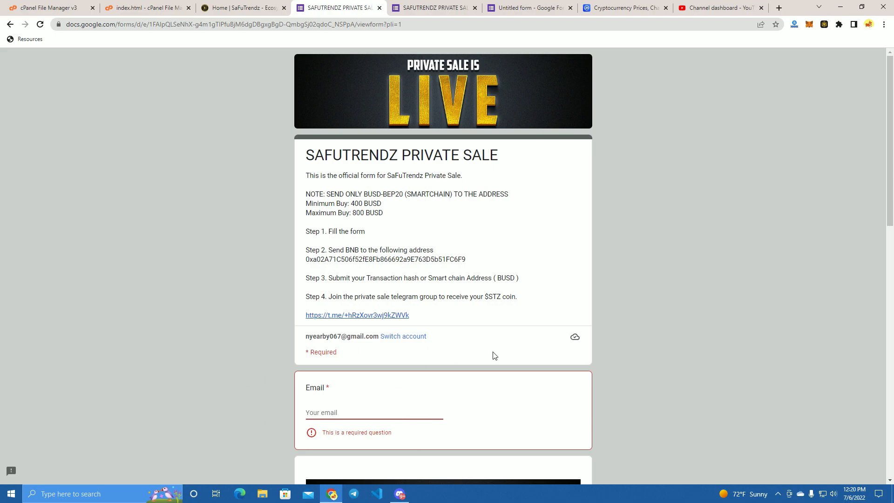
click(374, 412)
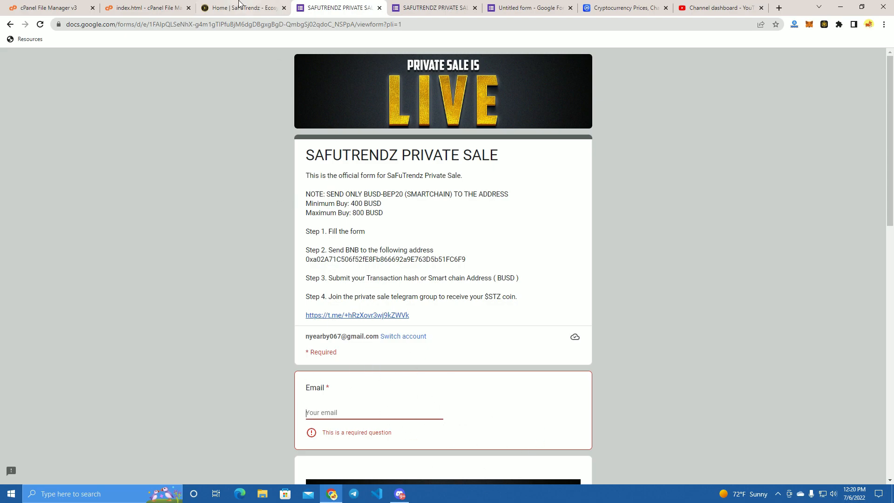
Scroll the SafuTrendz homepage introduction and Our Mission, then return to the private sale form
click(242, 7)
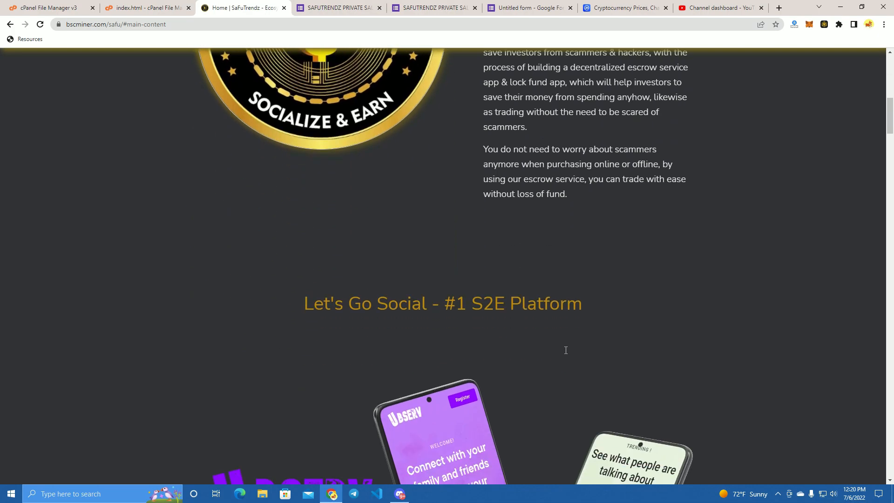
scroll(up, 3)
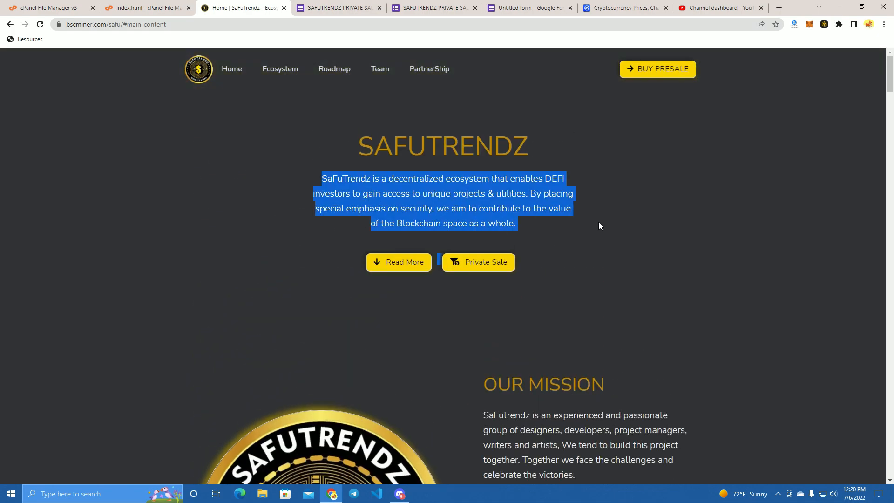
scroll(down, 3)
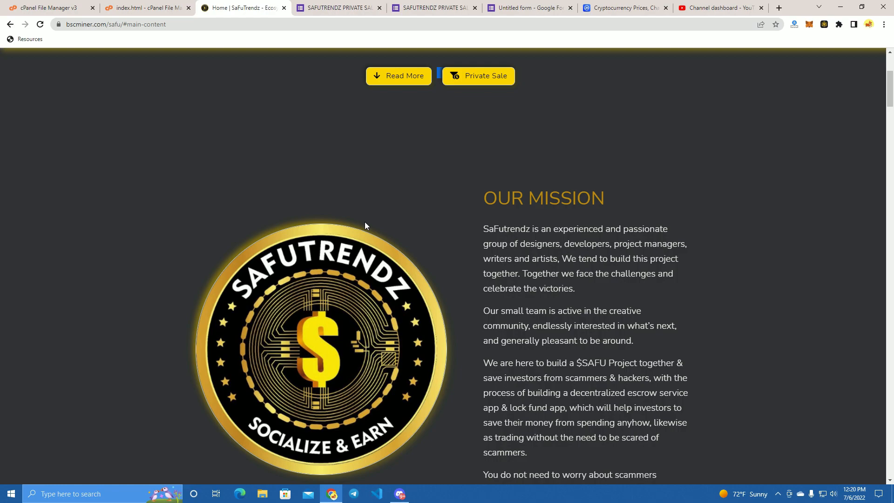
scroll(up, 3)
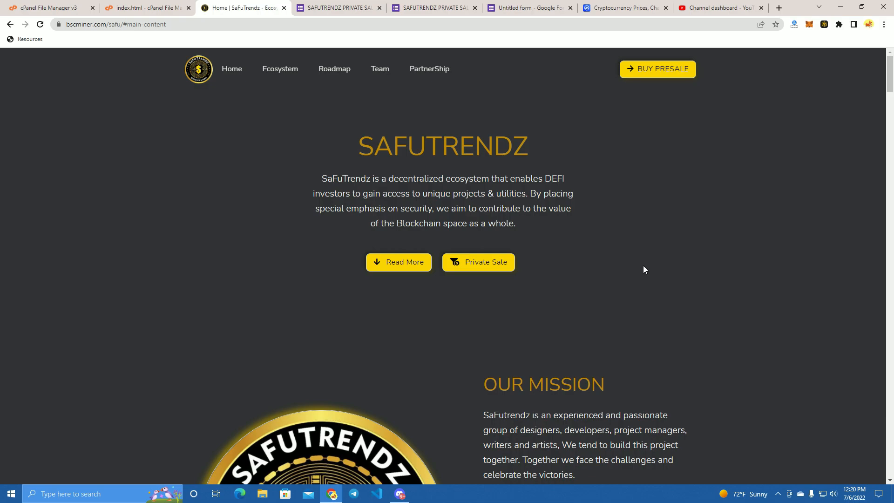
mouse_move(636, 277)
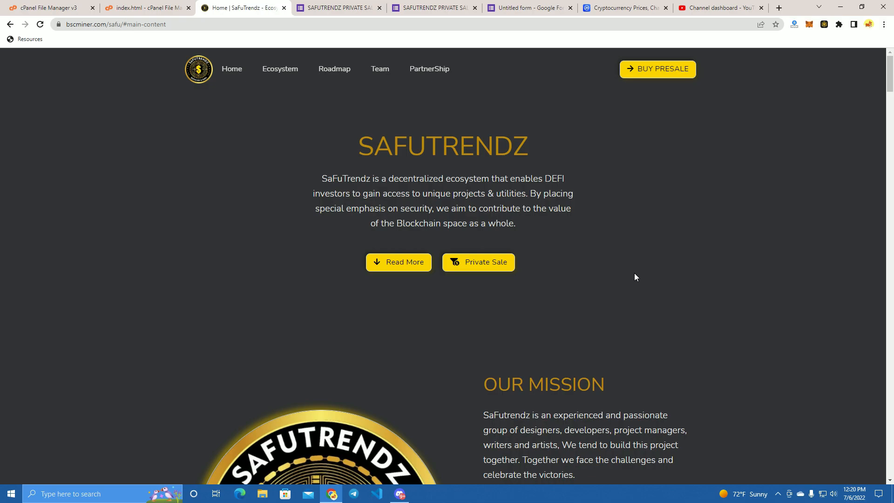
mouse_move(567, 284)
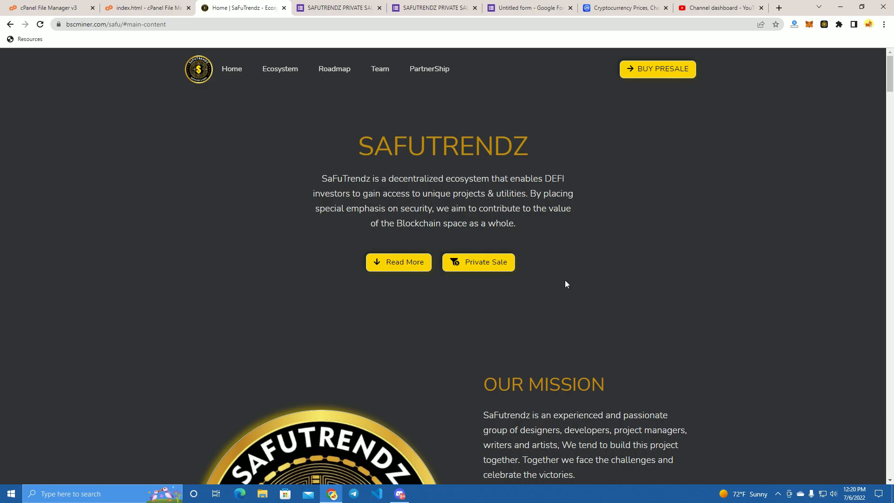
scroll(down, 3)
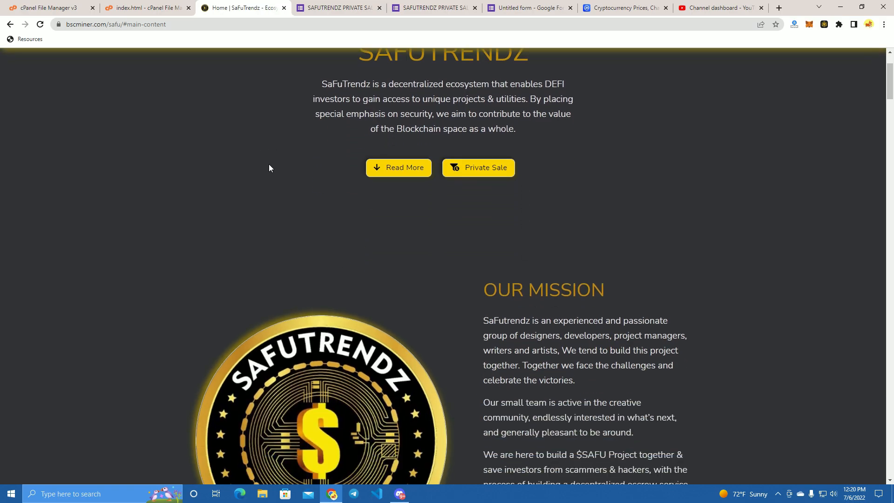
scroll(down, 3)
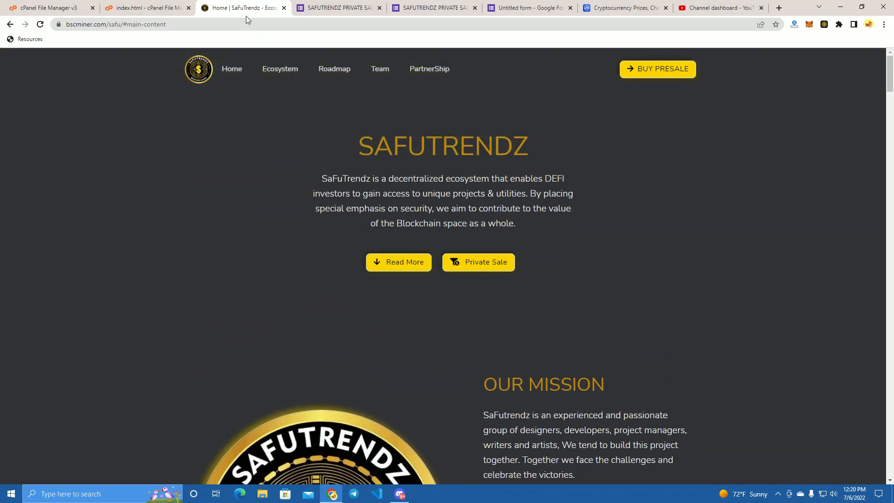
mouse_move(146, 7)
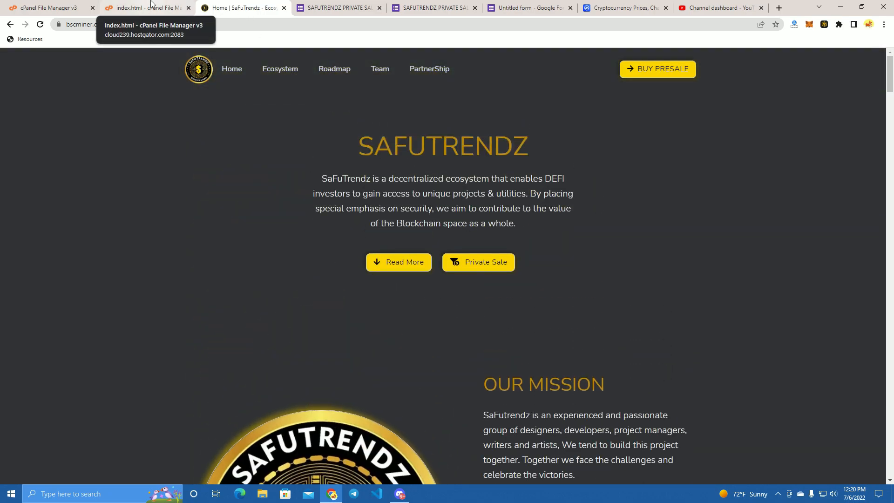
click(433, 7)
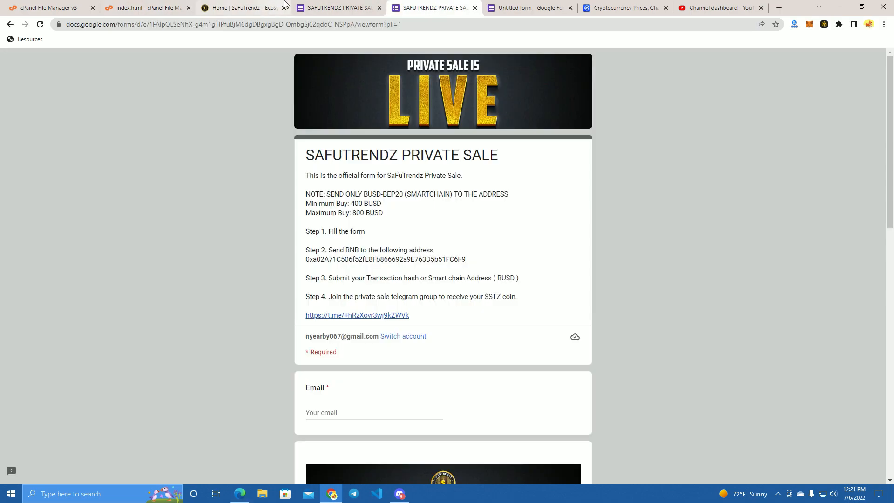
Add answer options to the Untitled form's first question, then return to the SafuTrendz homepage
click(528, 7)
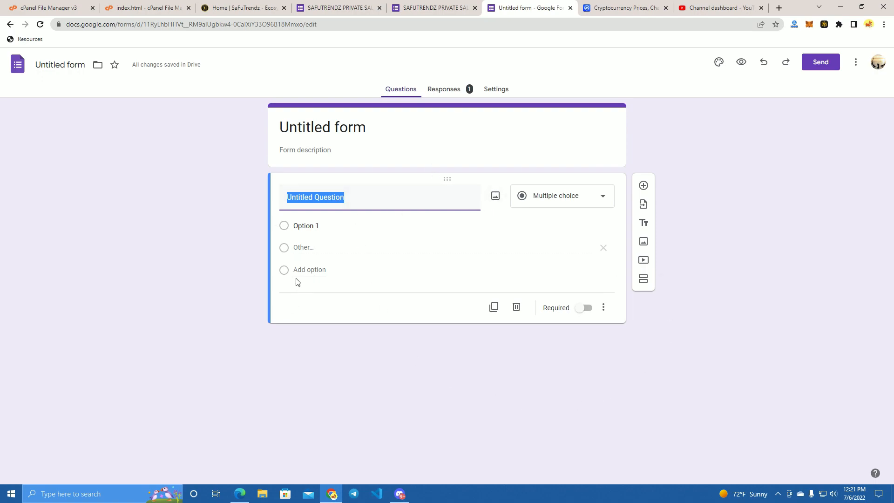
click(309, 270)
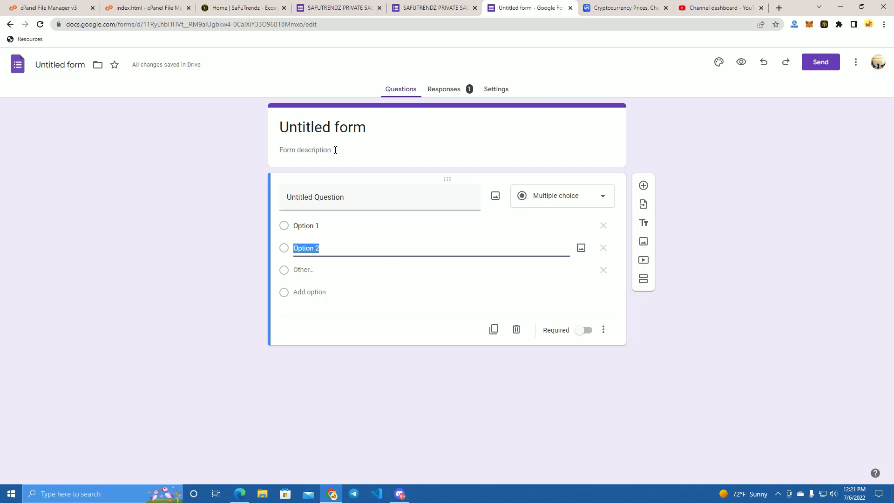
mouse_move(236, 332)
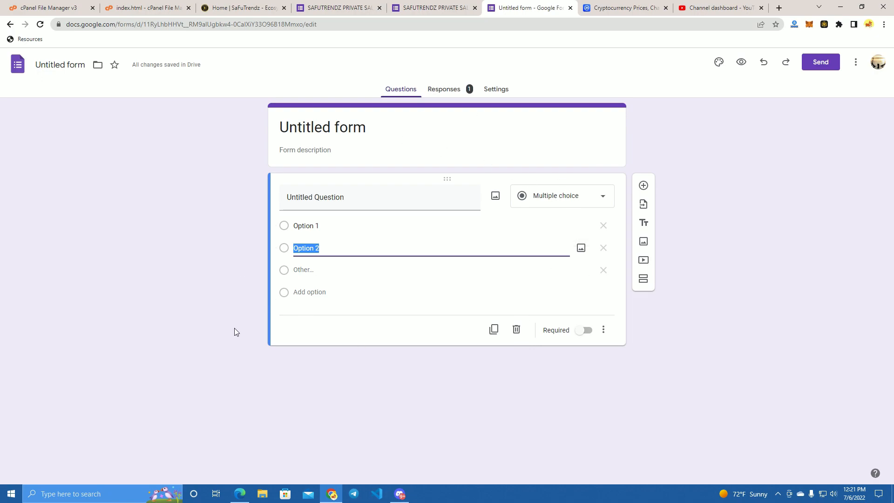
mouse_move(297, 137)
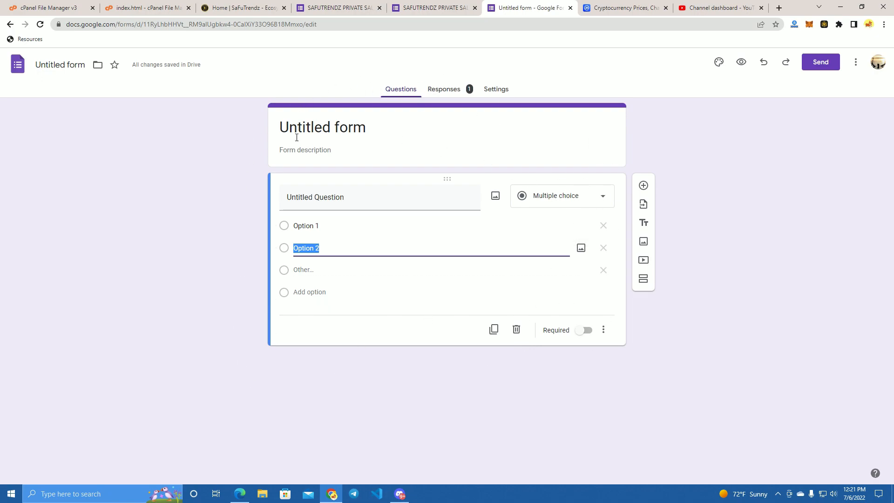
mouse_move(461, 348)
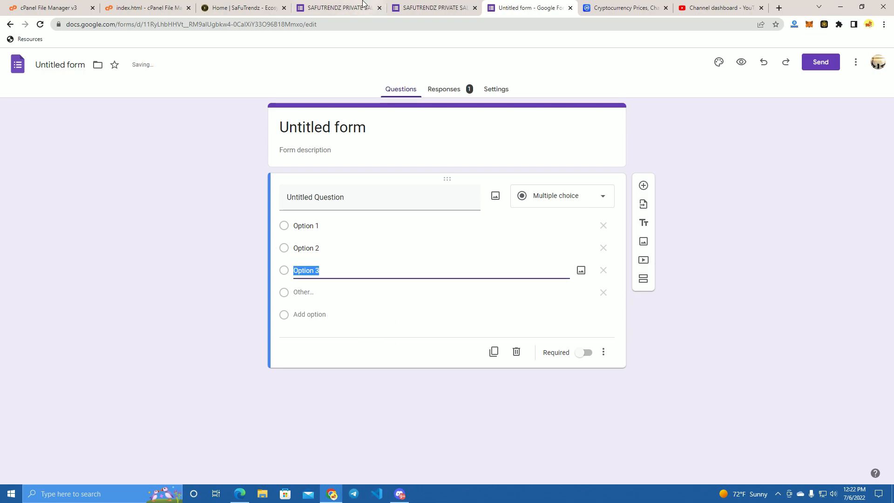
click(244, 8)
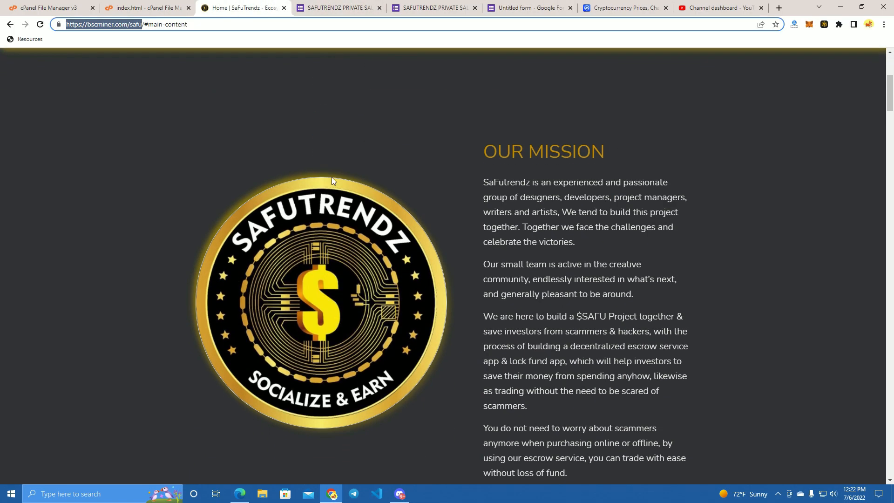